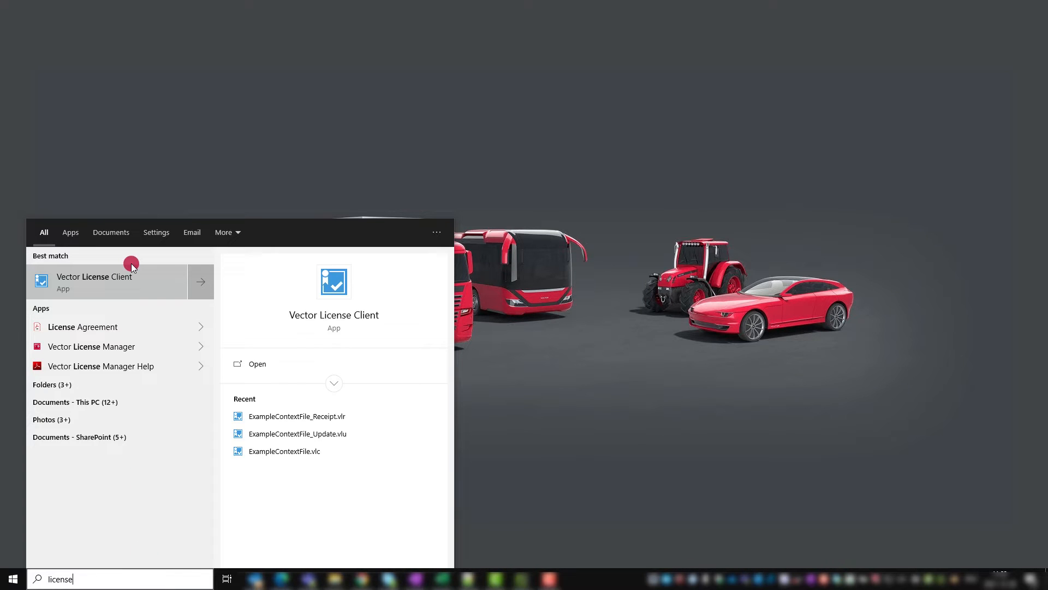
- Launch Vector License Client 6.2 from the Start menu search for 'license'
left_click(107, 281)
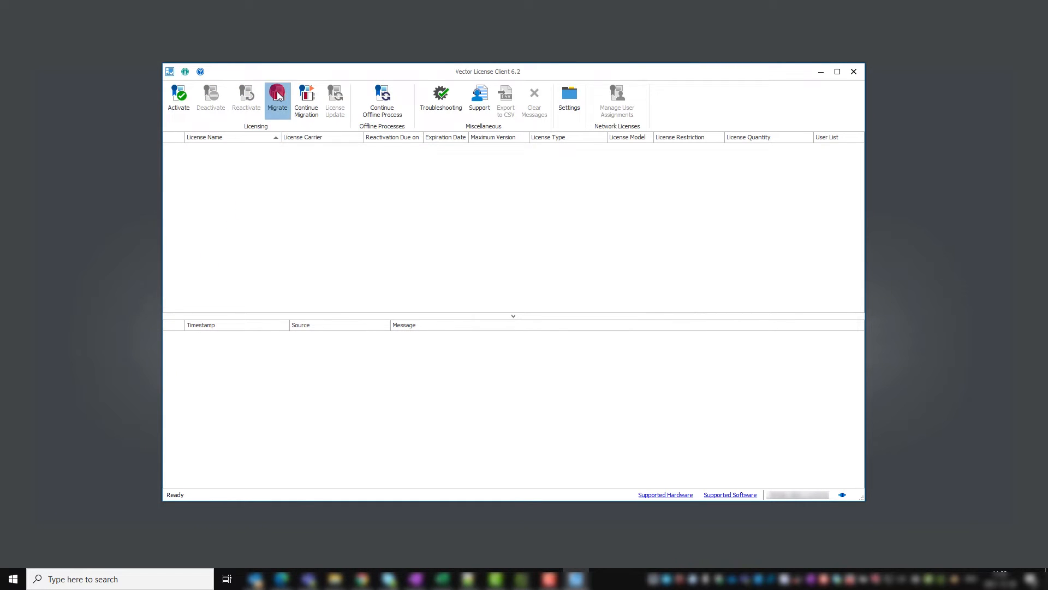
- Start a license migration and review the VN1630A's existing license bits
left_click(277, 98)
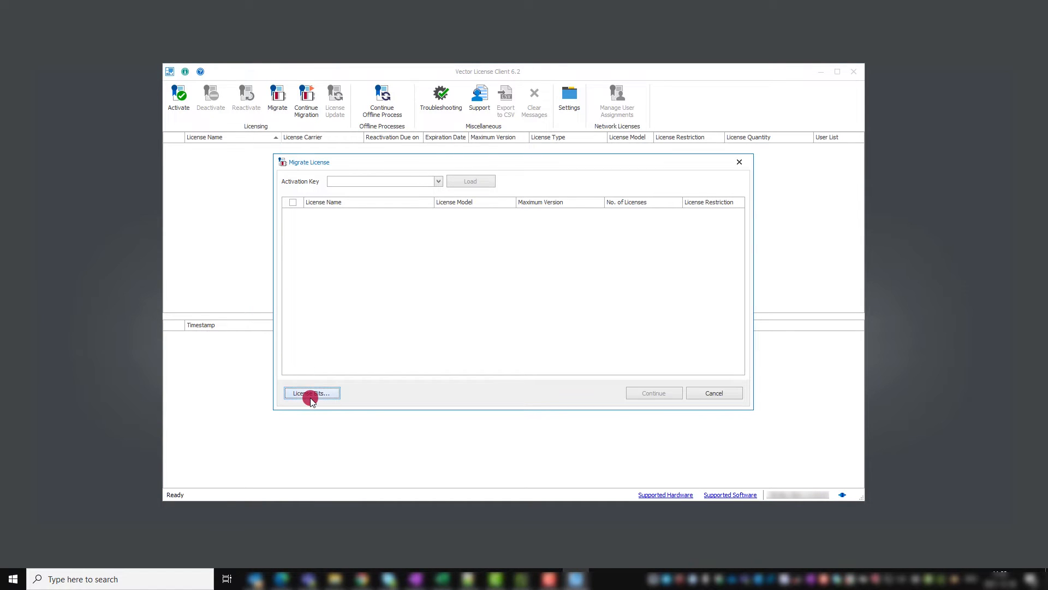
left_click(311, 393)
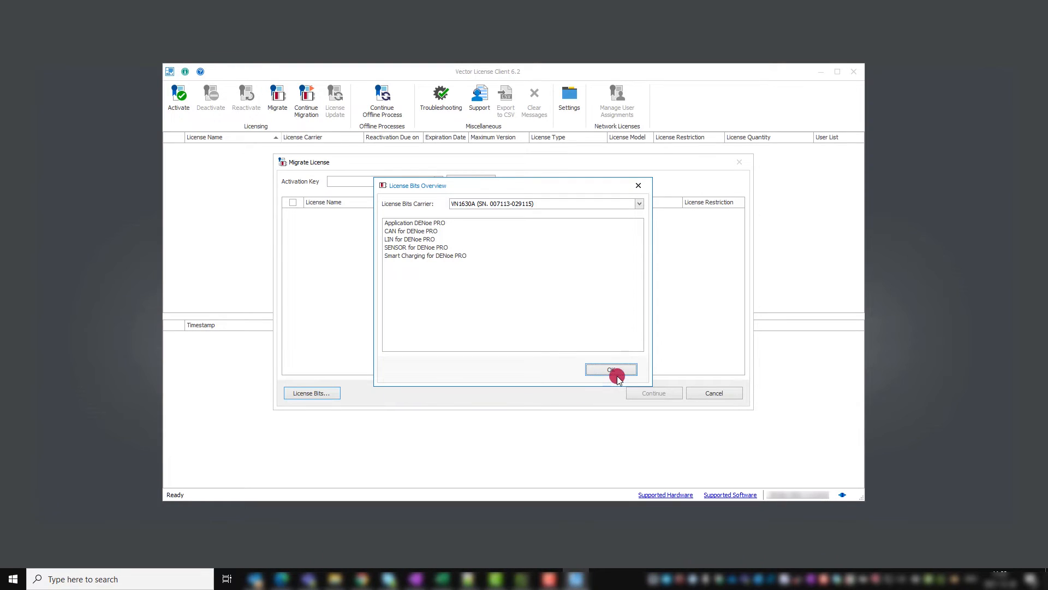
left_click(610, 369)
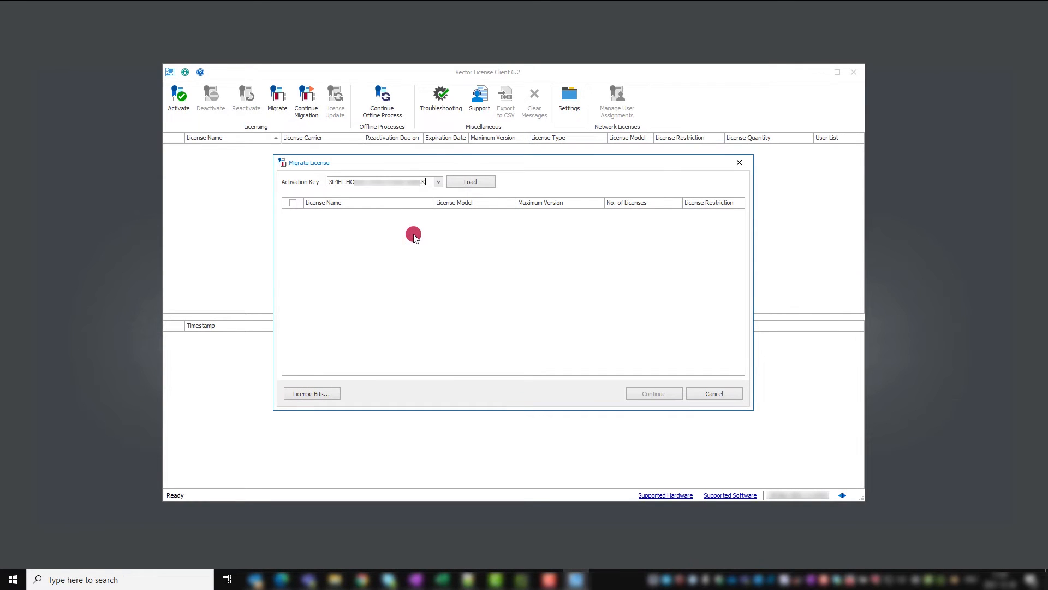
- Load the key's licenses, select CANoe PRO and CANoe Option .LIN, and check migratability
left_click(470, 181)
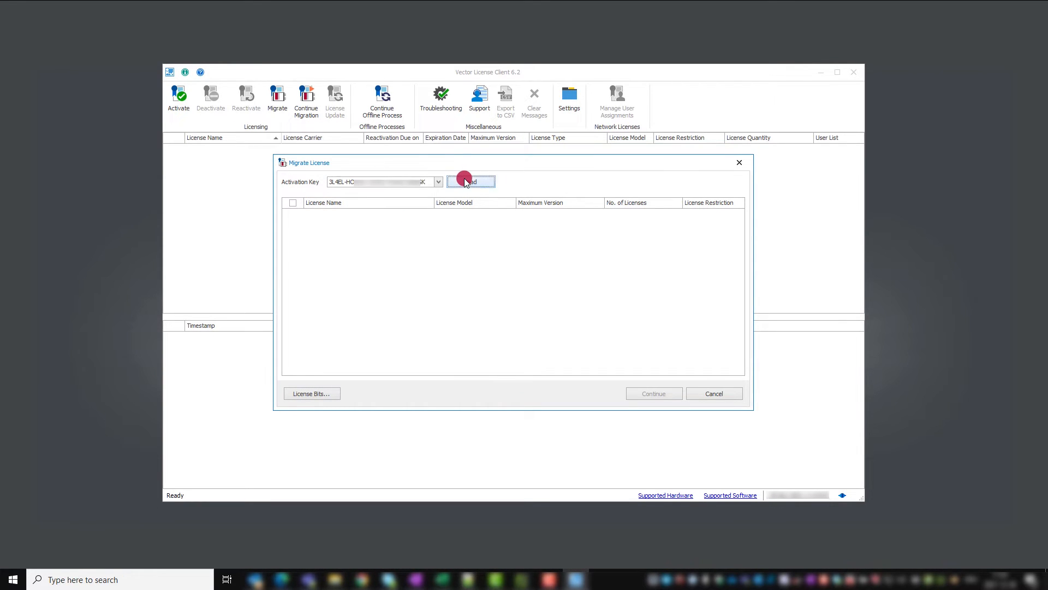
left_click(472, 181)
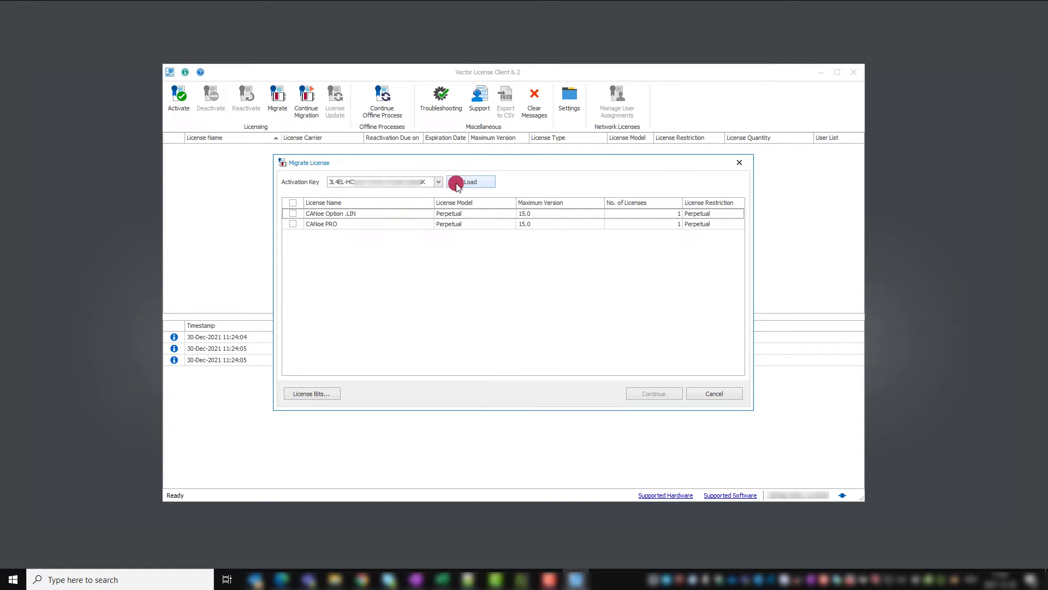
left_click(293, 224)
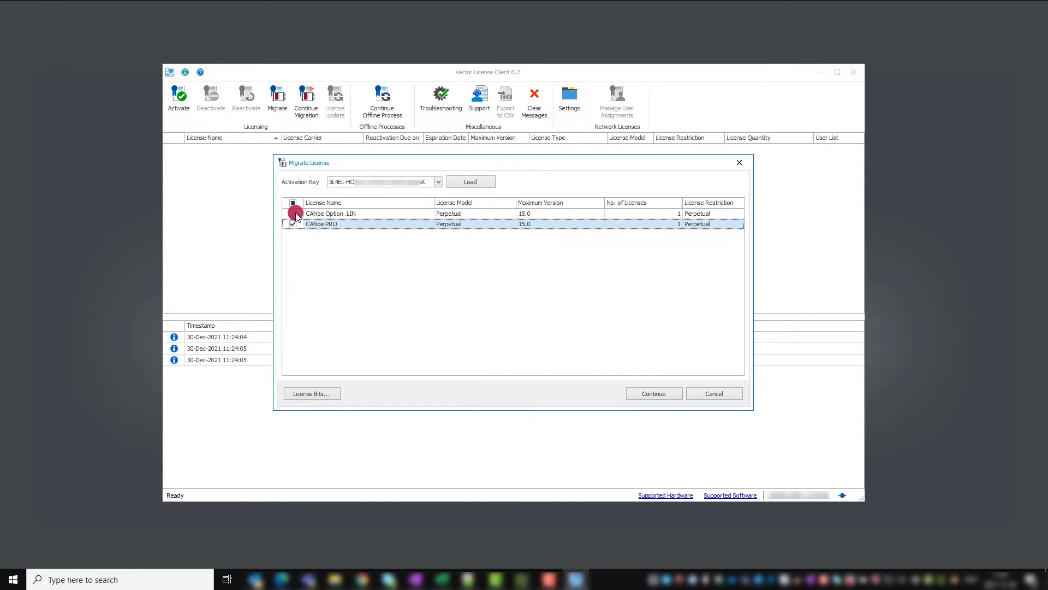
left_click(293, 202)
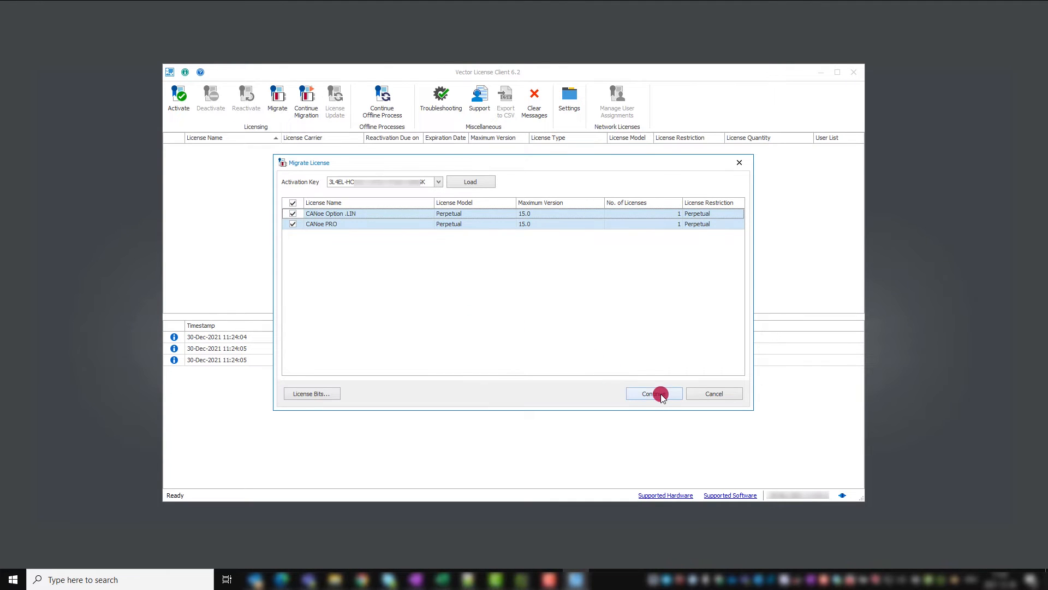
left_click(653, 394)
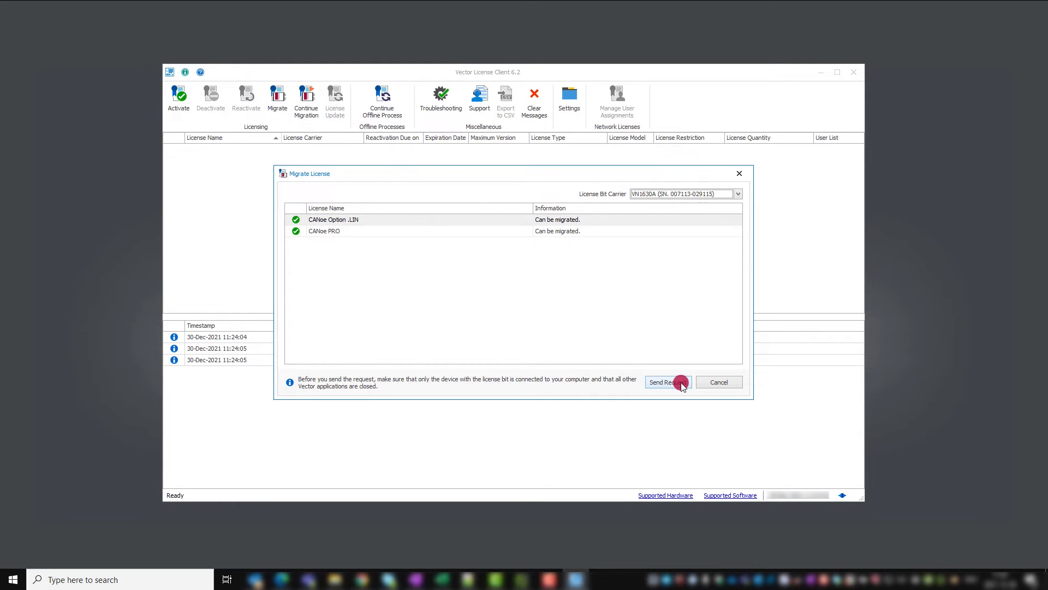
- Send the migration request and accept permanently removing the old license bits
left_click(666, 382)
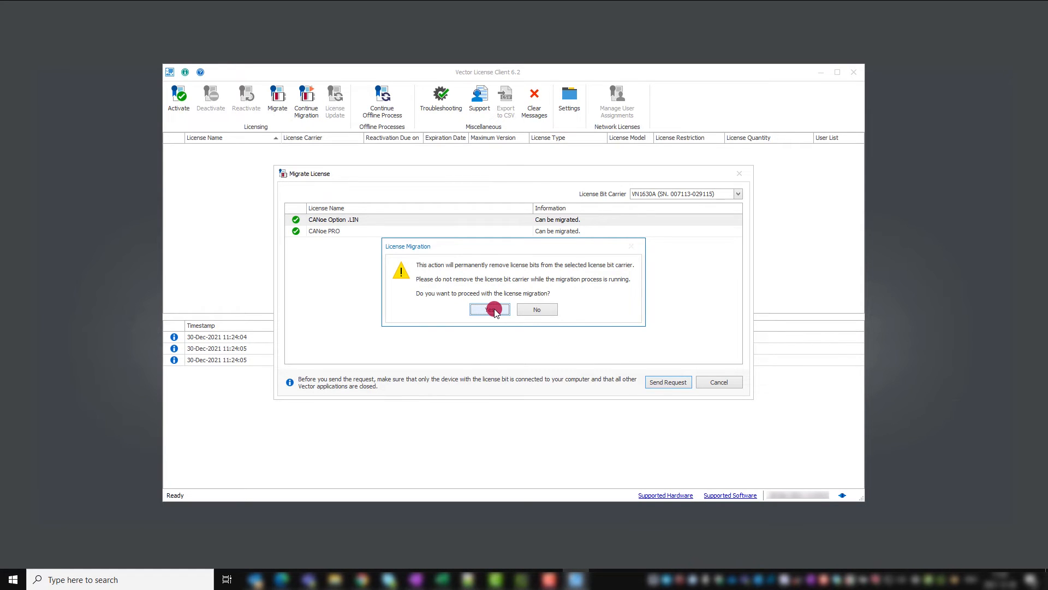
left_click(489, 309)
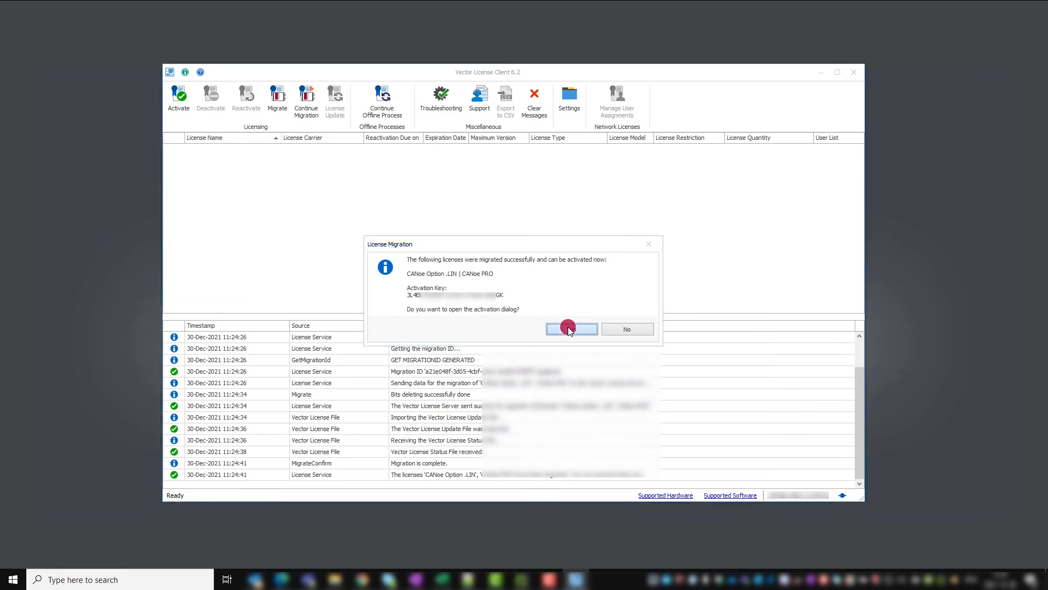
- Activate CANoe PRO and CANoe Option .LIN with VN1630A as the license carrier
left_click(572, 329)
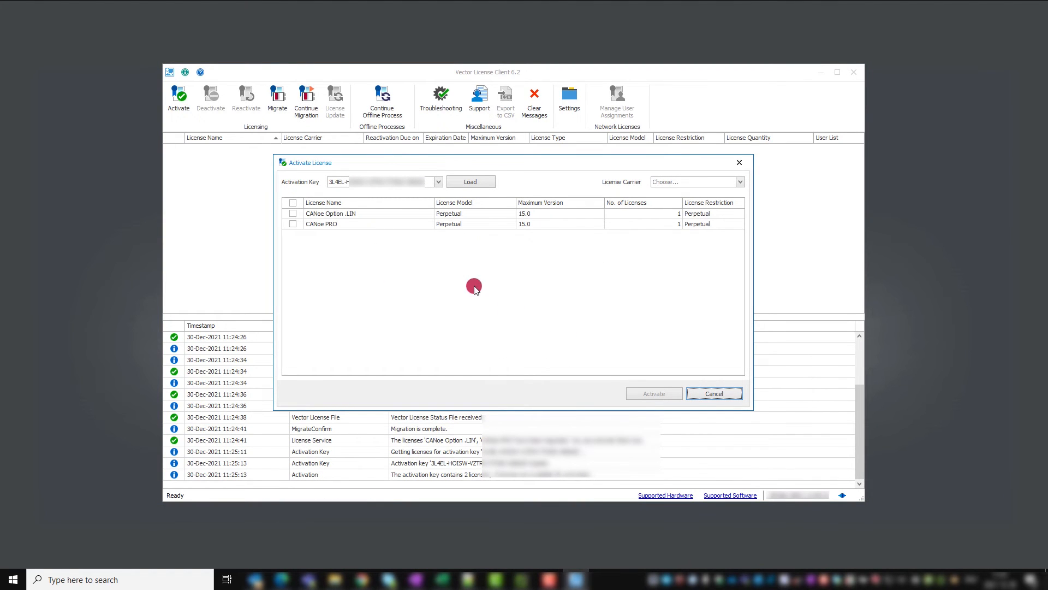
left_click(293, 224)
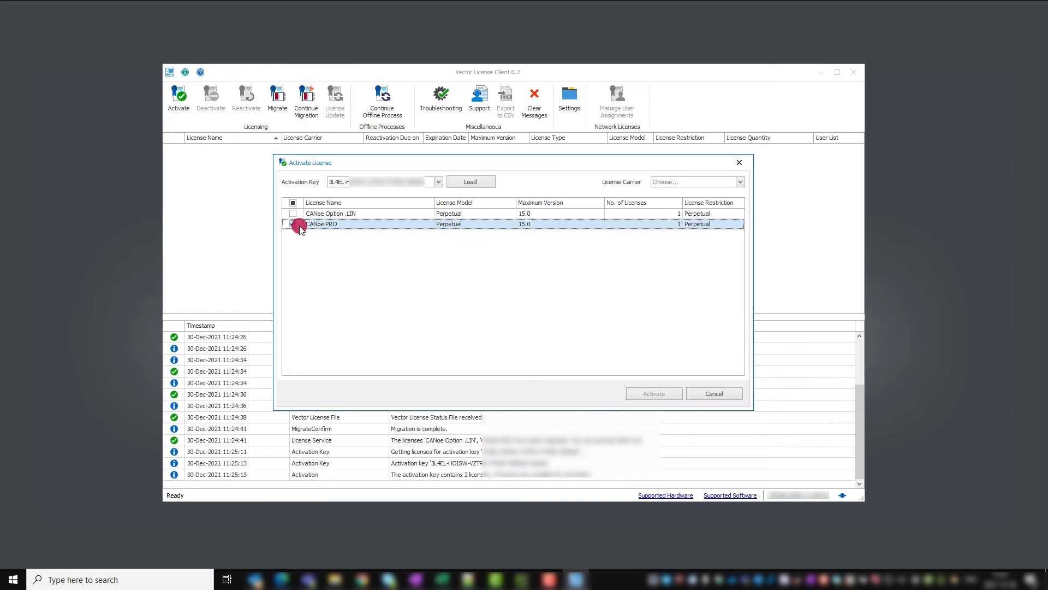
left_click(293, 203)
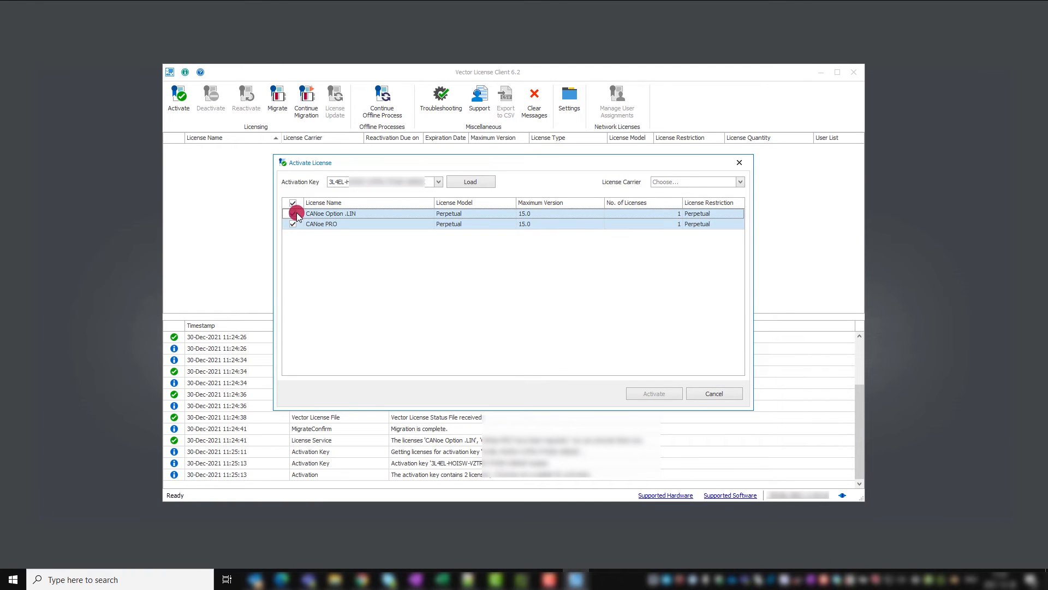
left_click(739, 181)
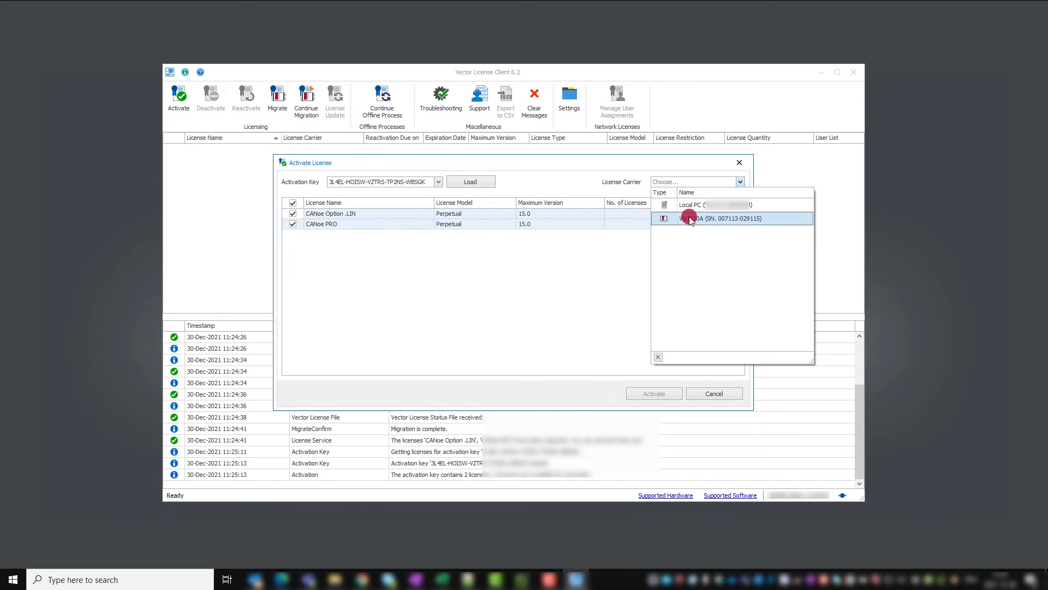
left_click(726, 218)
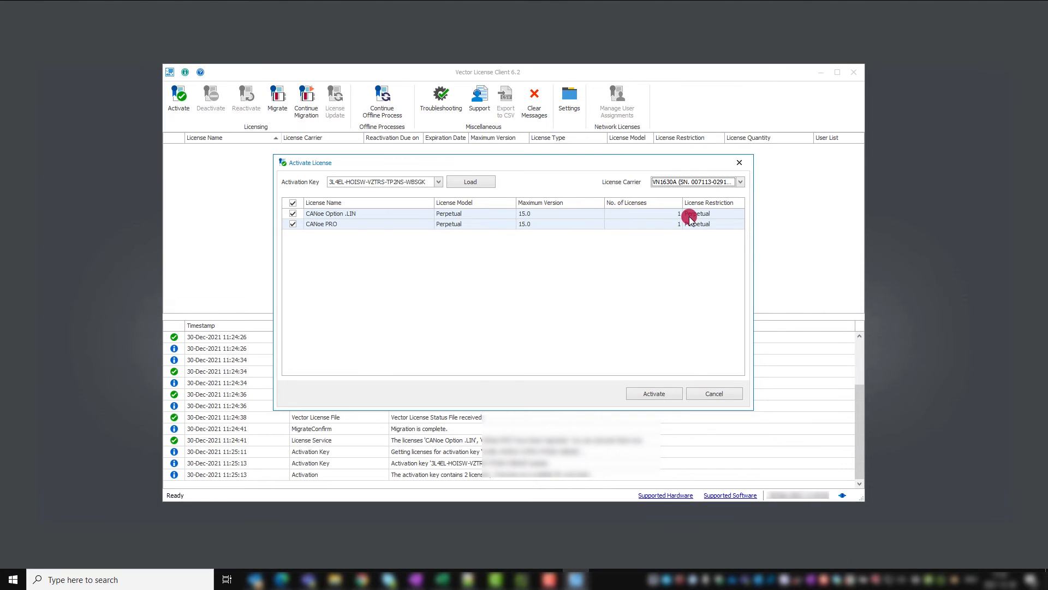
left_click(653, 393)
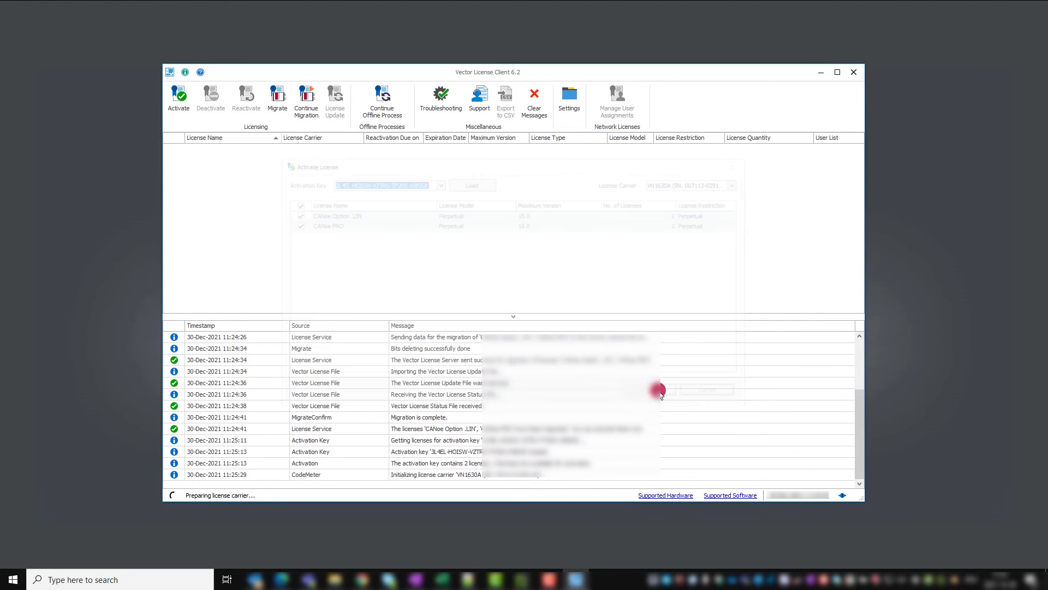
- Close the activation result to show both licenses checked green on the VN1630A
left_click(658, 389)
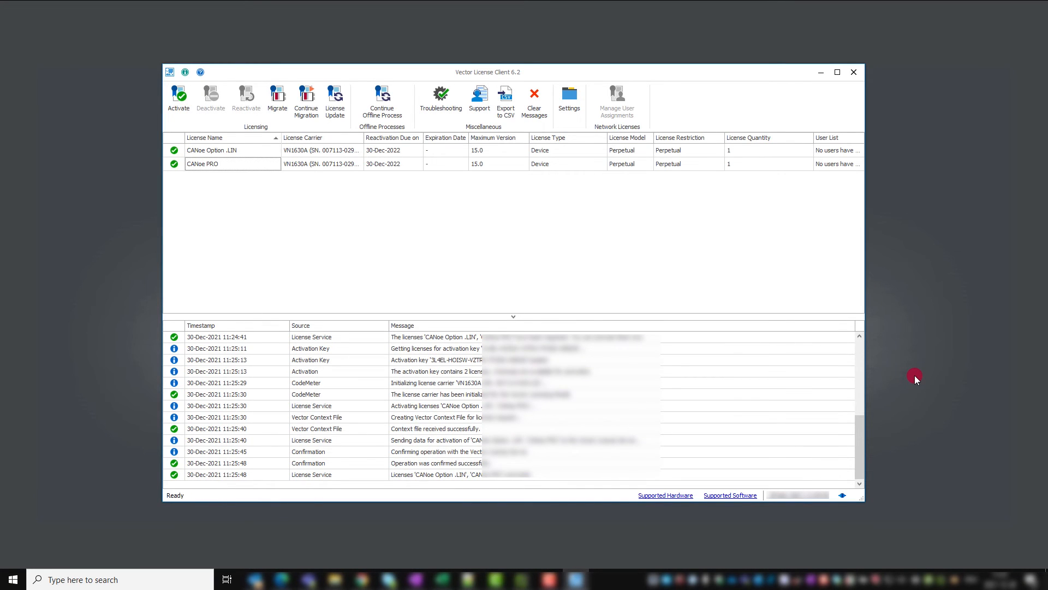
mouse_move(138, 159)
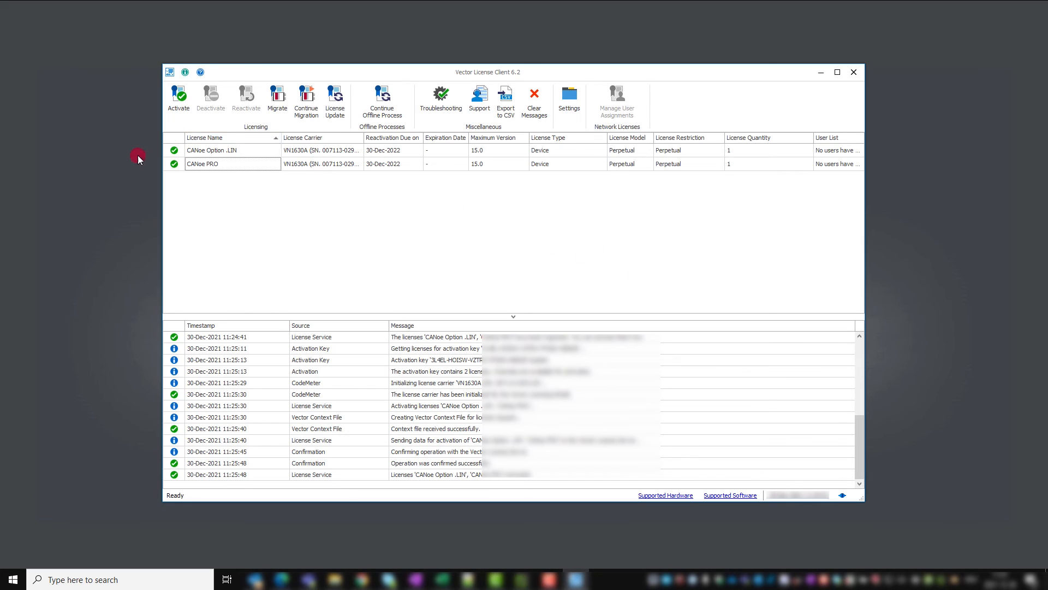
mouse_move(295, 208)
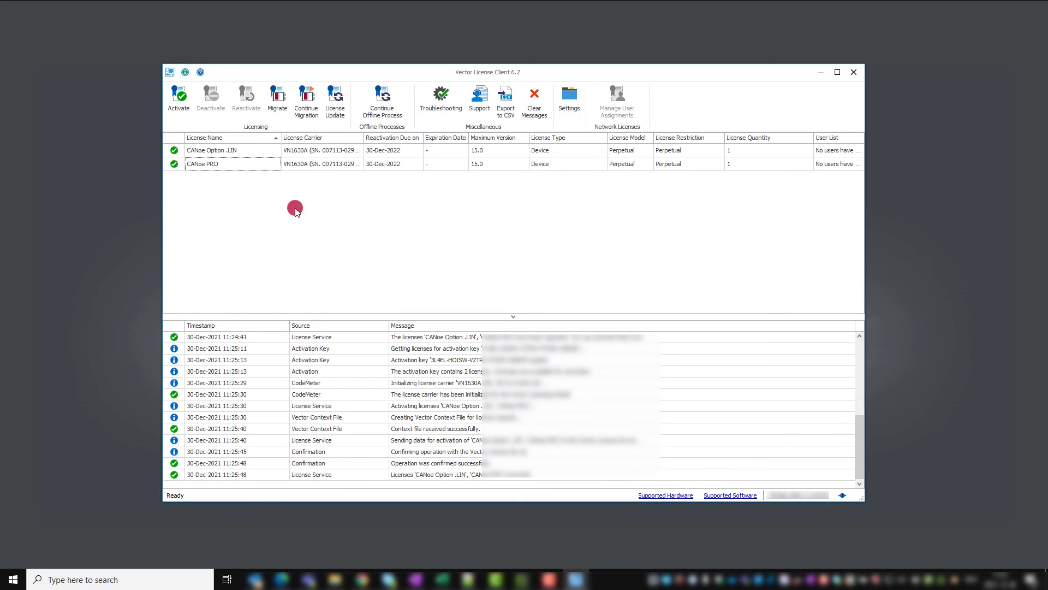